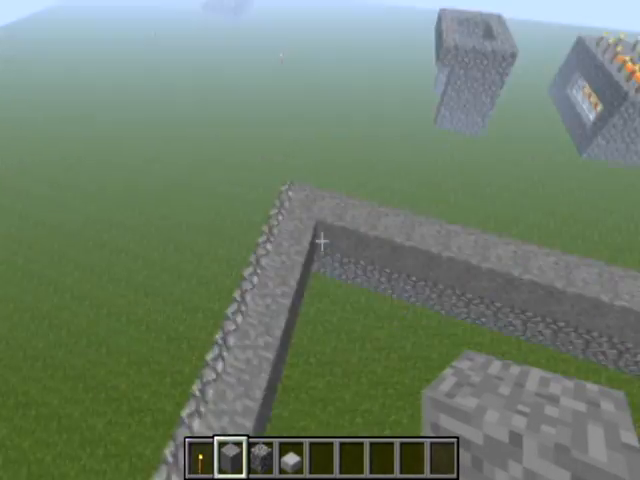
pyautogui.moveTo(320, 240)
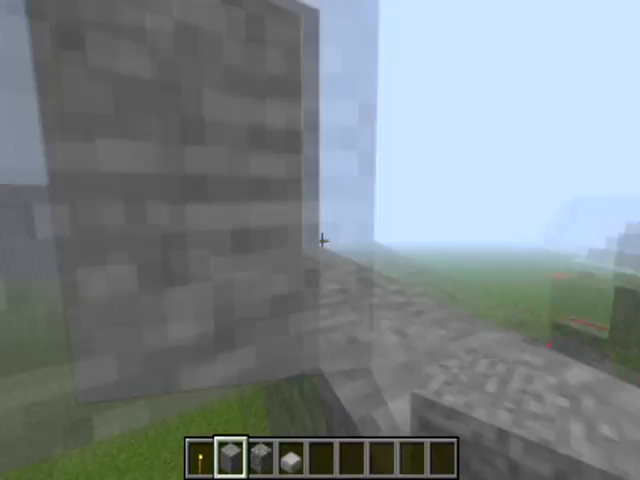
pyautogui.moveTo(320, 240)
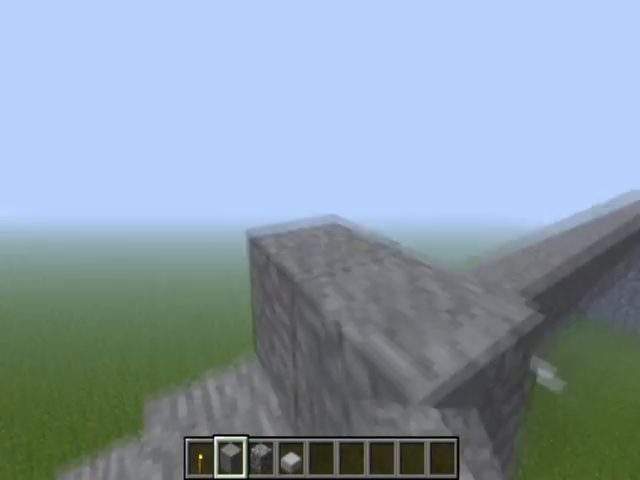
pyautogui.moveTo(320, 240)
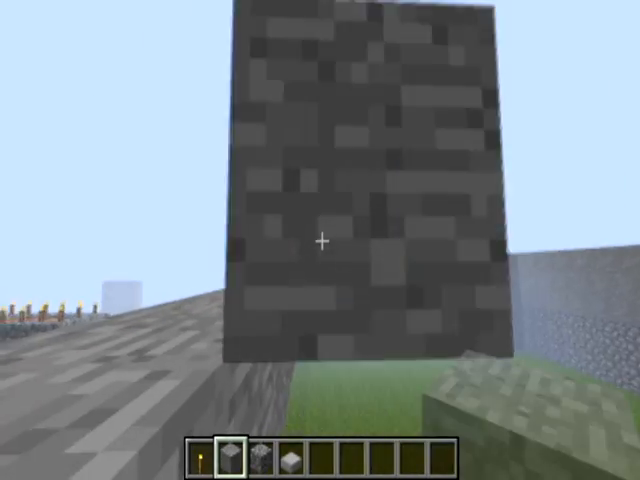
pyautogui.moveTo(320, 240)
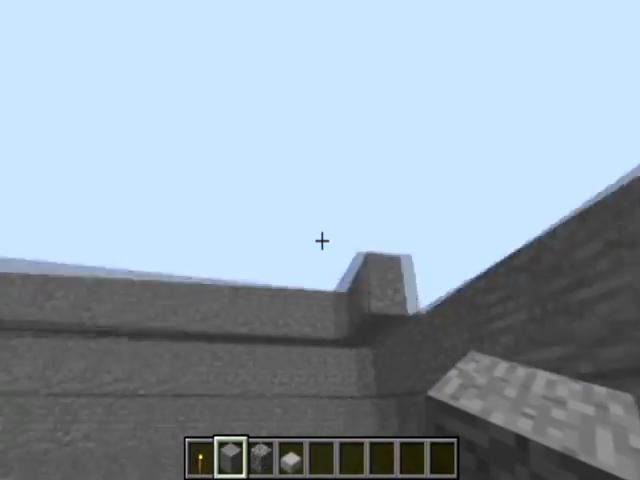
pyautogui.moveTo(320, 240)
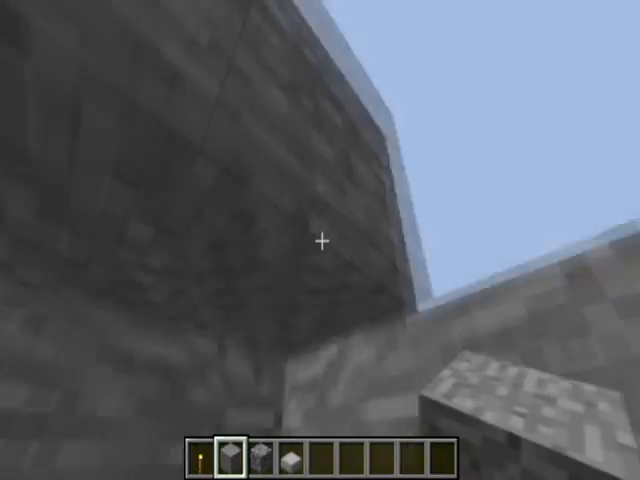
pyautogui.moveTo(320, 240)
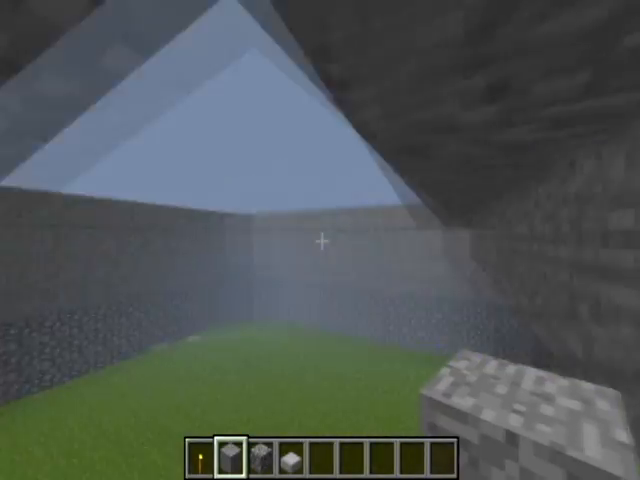
pyautogui.moveTo(320, 240)
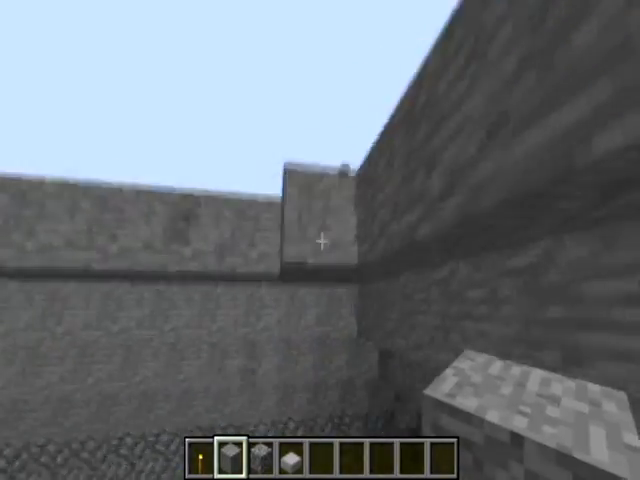
pyautogui.moveTo(320, 240)
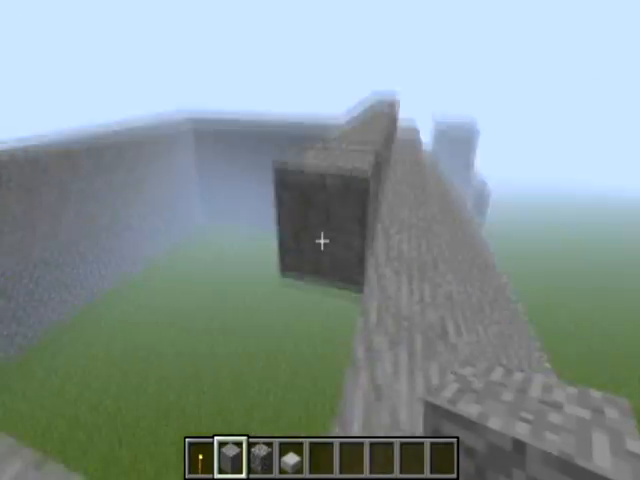
pyautogui.moveTo(320, 240)
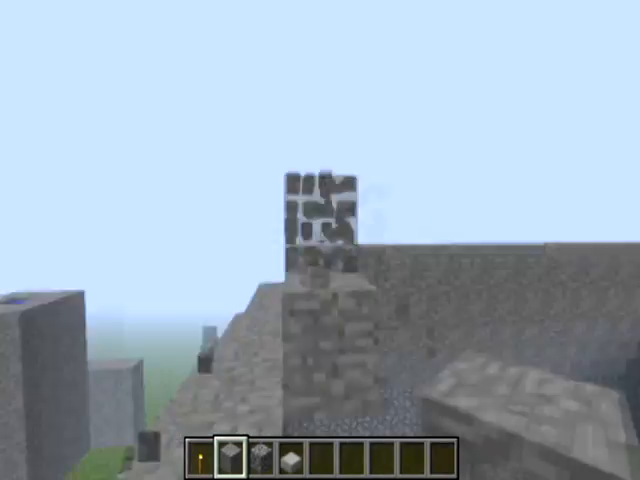
pyautogui.moveTo(320, 240)
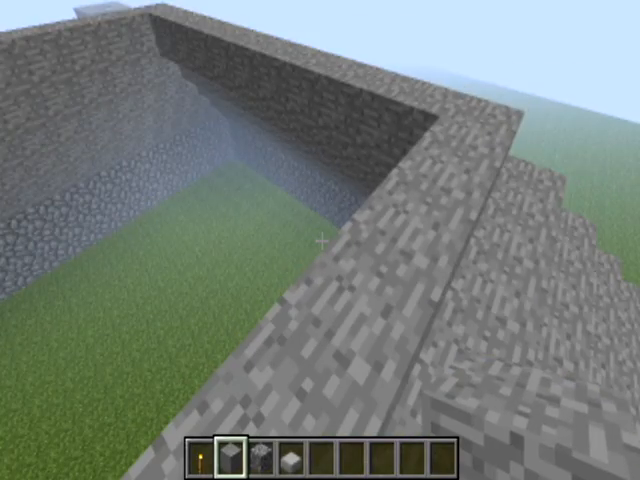
pyautogui.moveTo(320, 240)
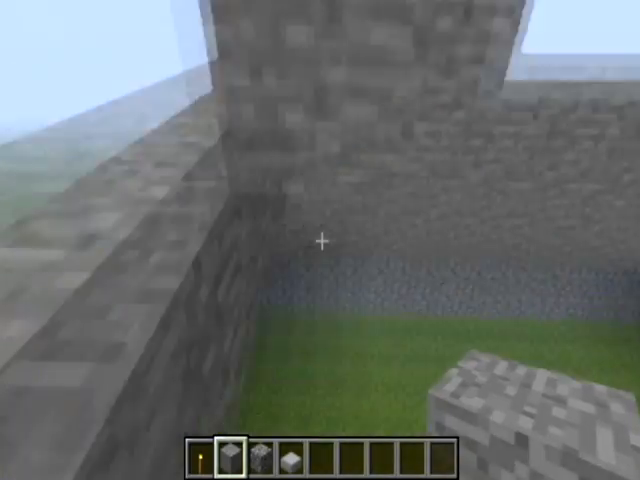
pyautogui.moveTo(320, 240)
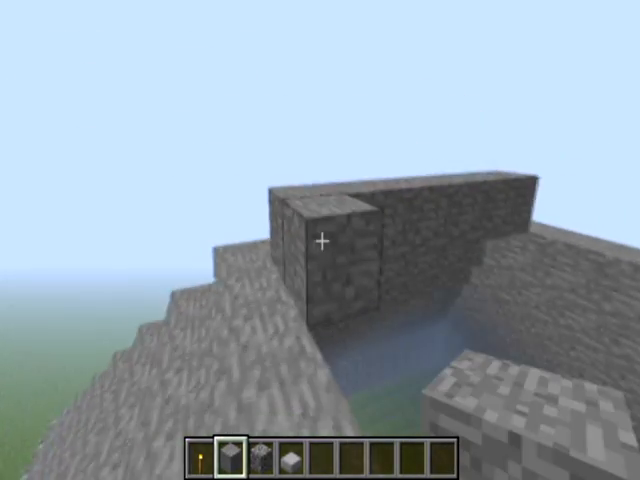
pyautogui.moveTo(320, 240)
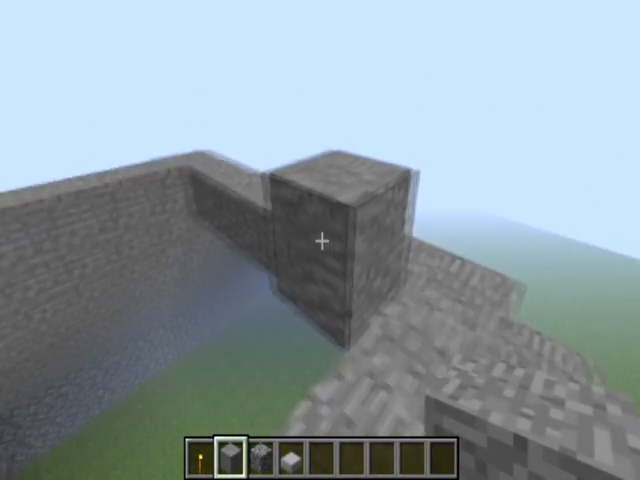